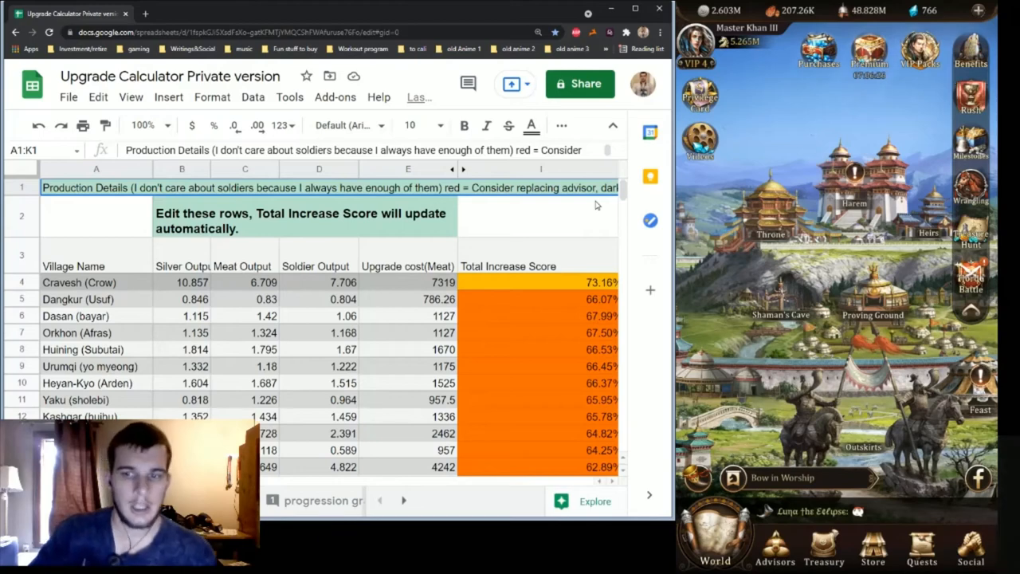
mouse_move(816, 246)
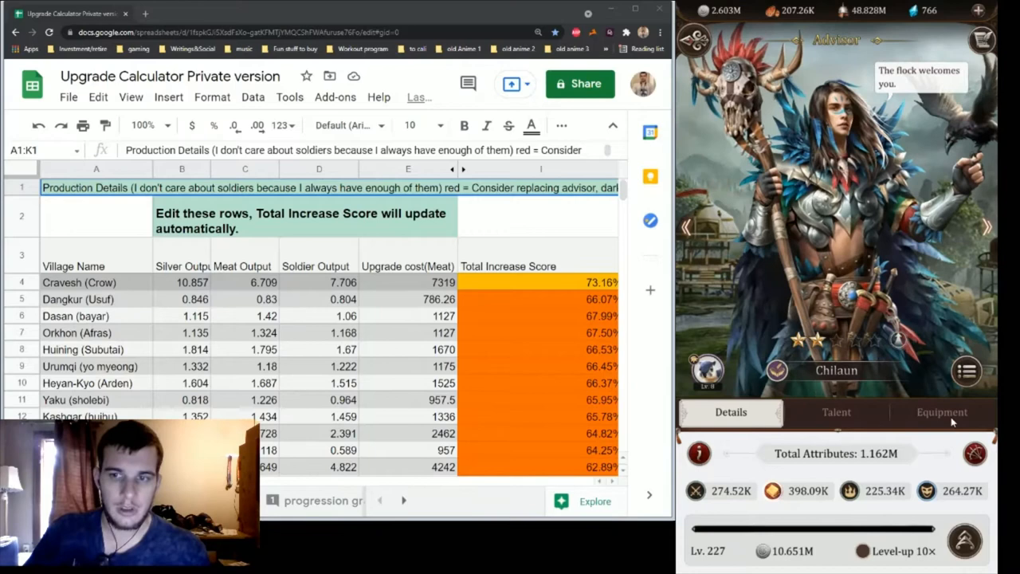
Show Chilaun's equipment and bring up Enhance Equipment for the +51 Spear.
left_click(941, 411)
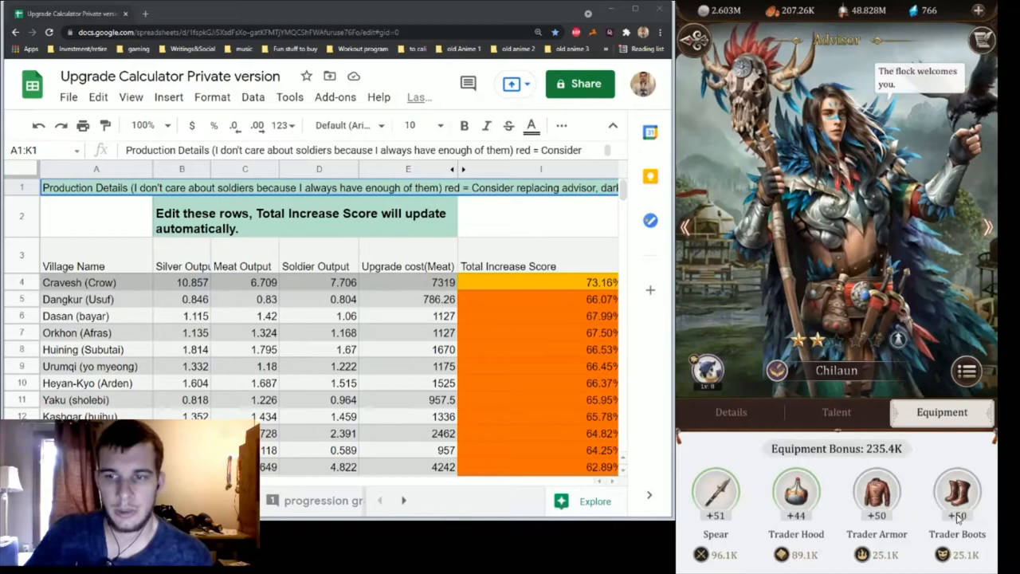
left_click(956, 500)
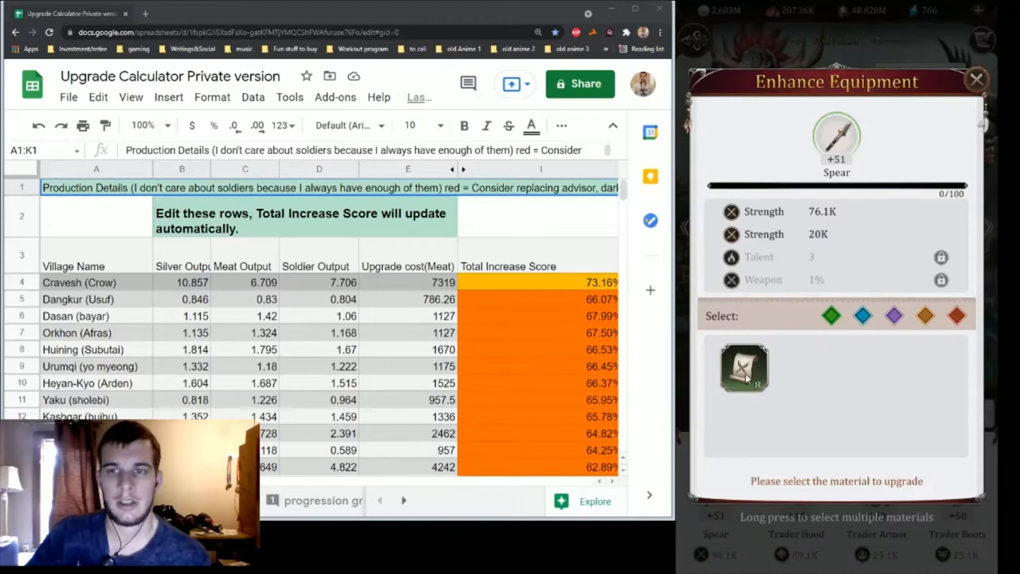
left_click(972, 80)
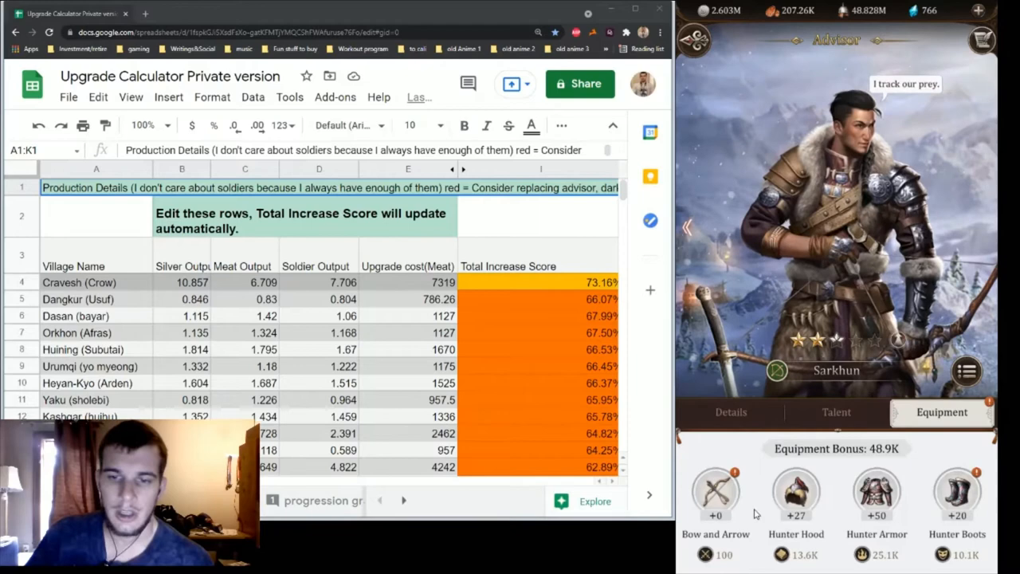
mouse_move(835, 388)
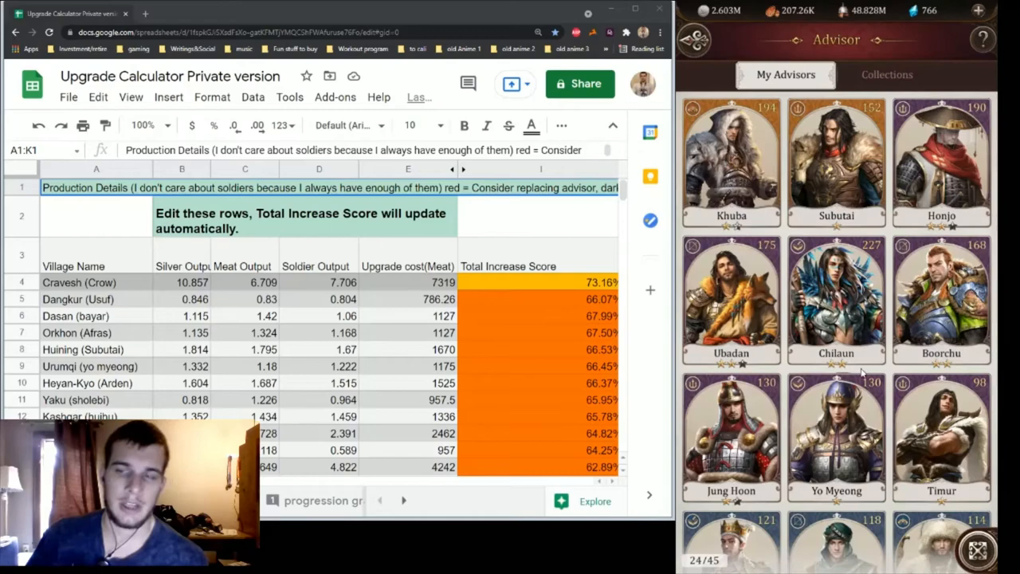
scroll("down", 3)
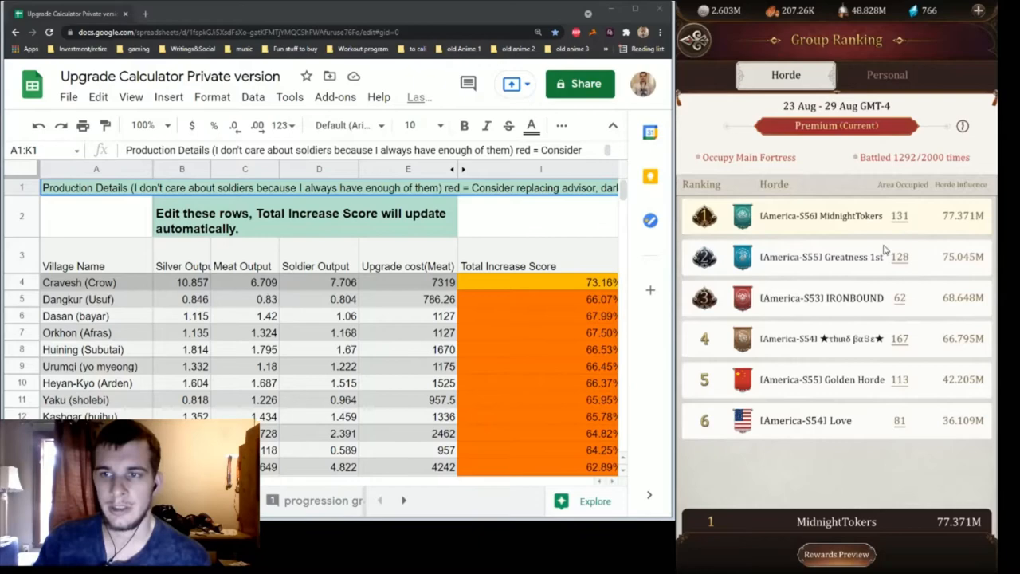
View the first-ranked horde MidnightTokers' details, then close them.
left_click(832, 257)
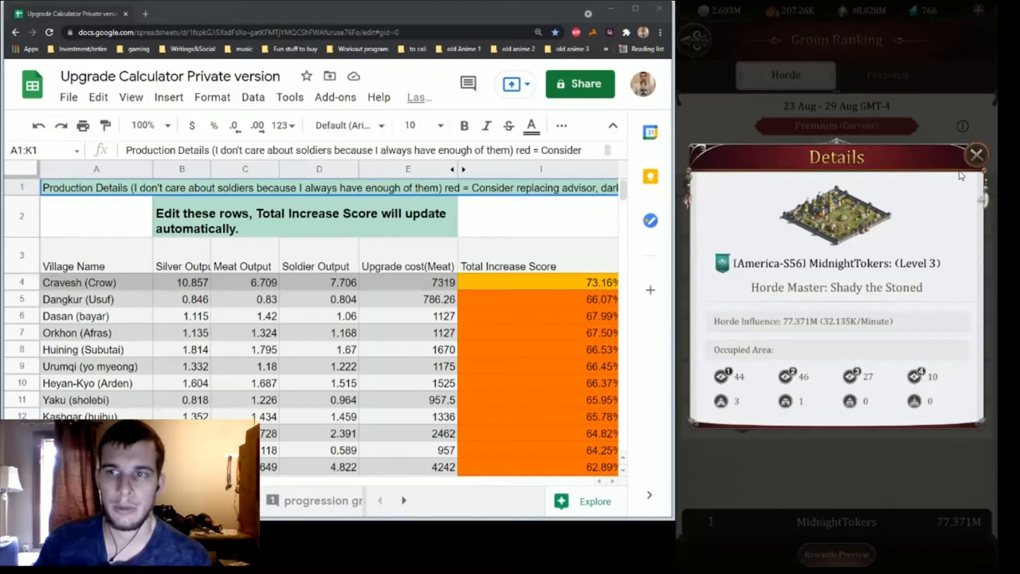
left_click(976, 155)
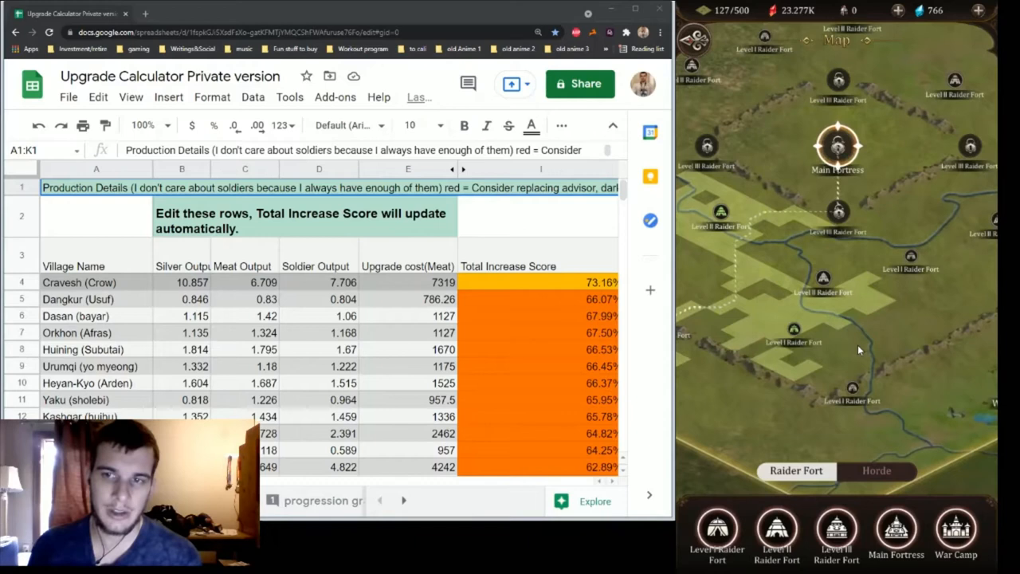
mouse_move(899, 344)
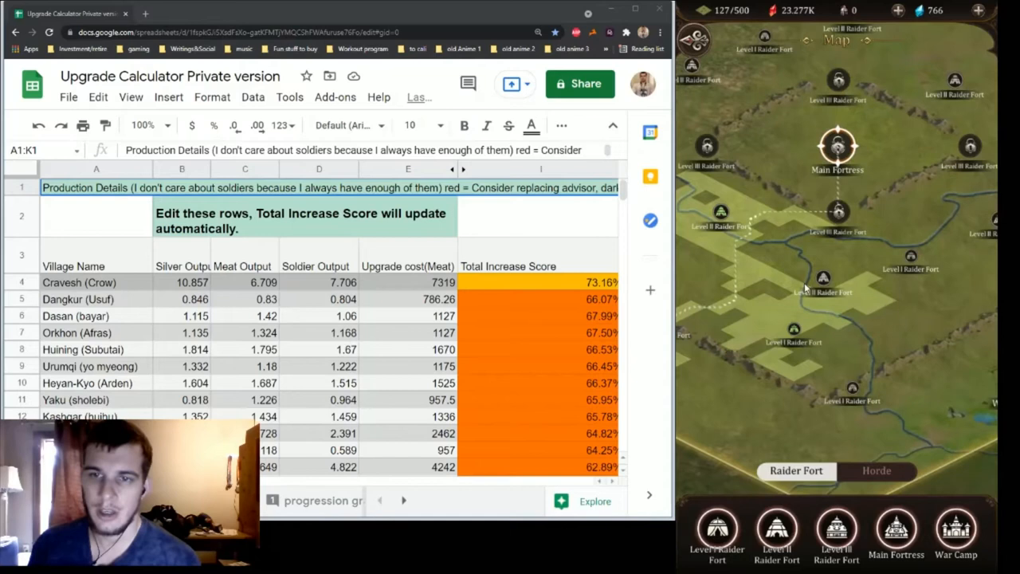
mouse_move(866, 328)
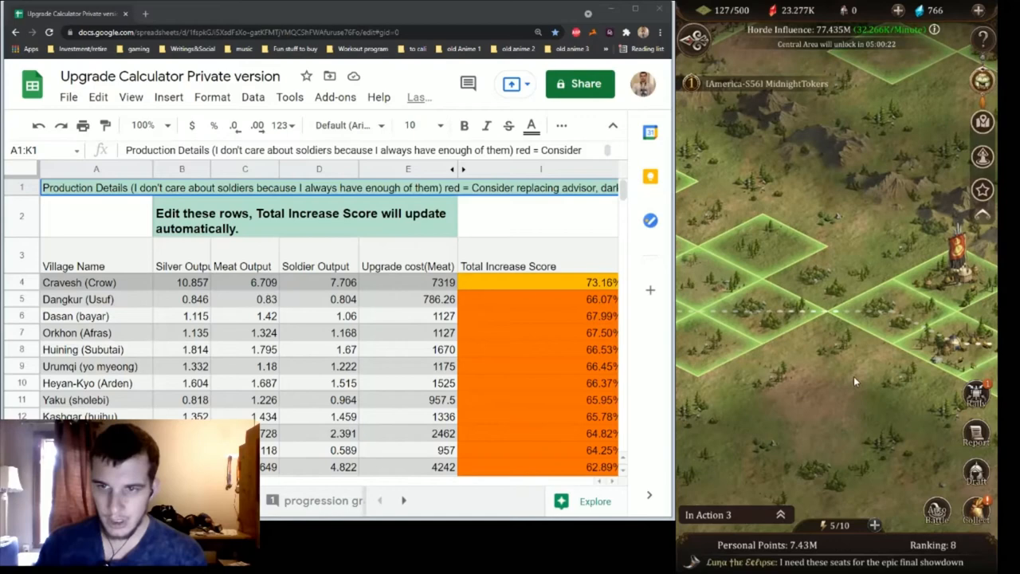
left_click(825, 333)
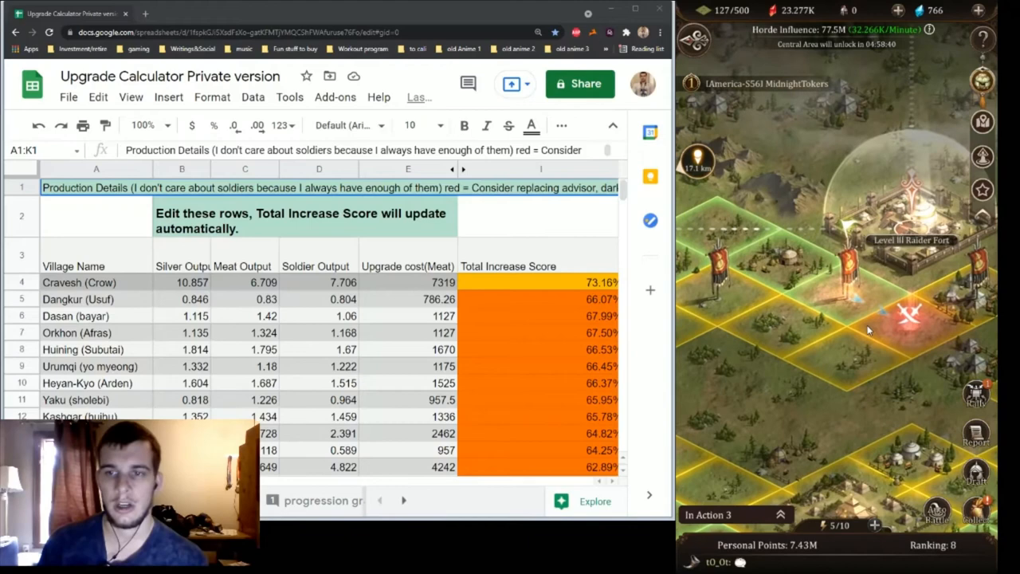
Show Rally Details for the Level 1 Land at (31,19) via its map marker.
left_click(900, 319)
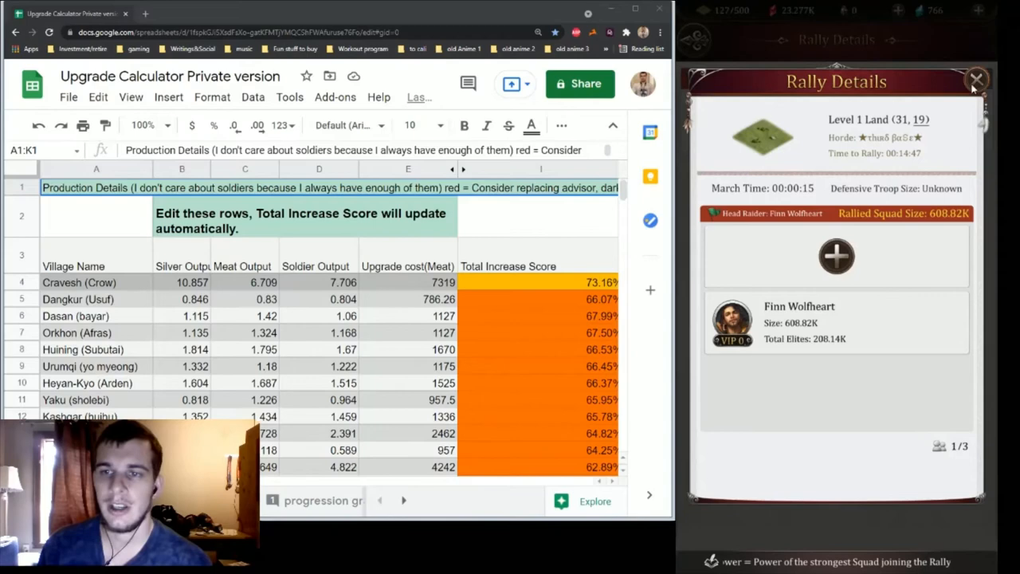
left_click(979, 76)
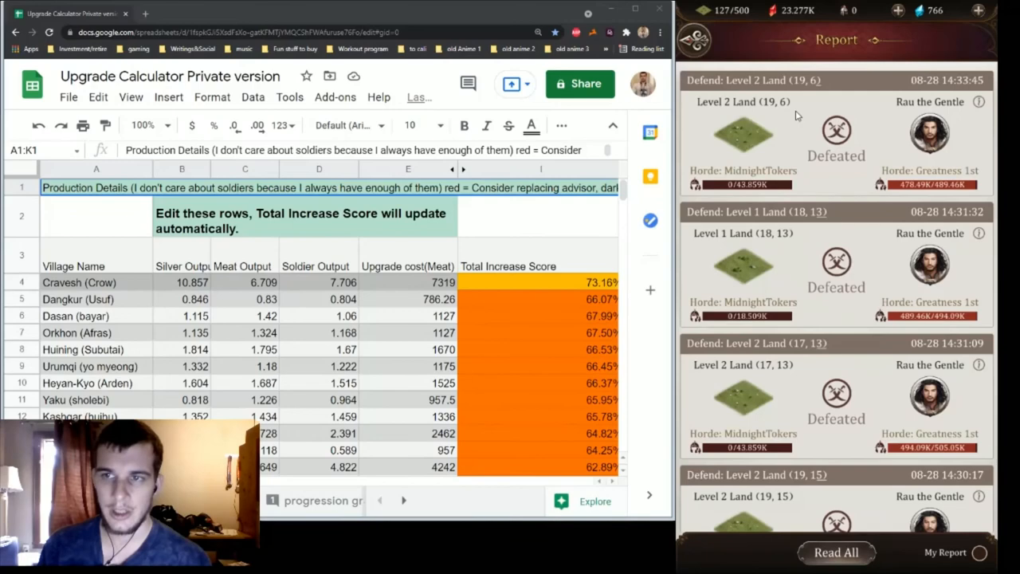
scroll("down", 3)
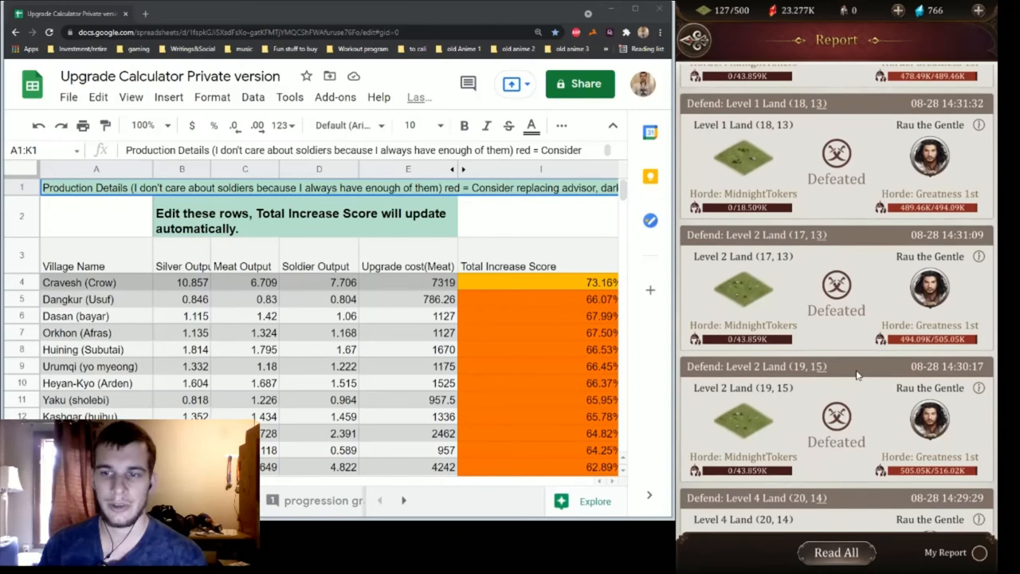